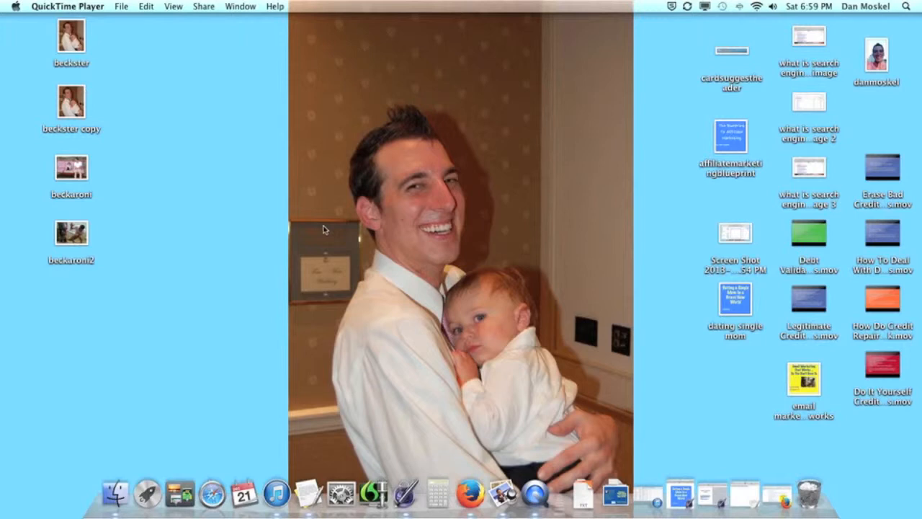
mouse_move(315, 229)
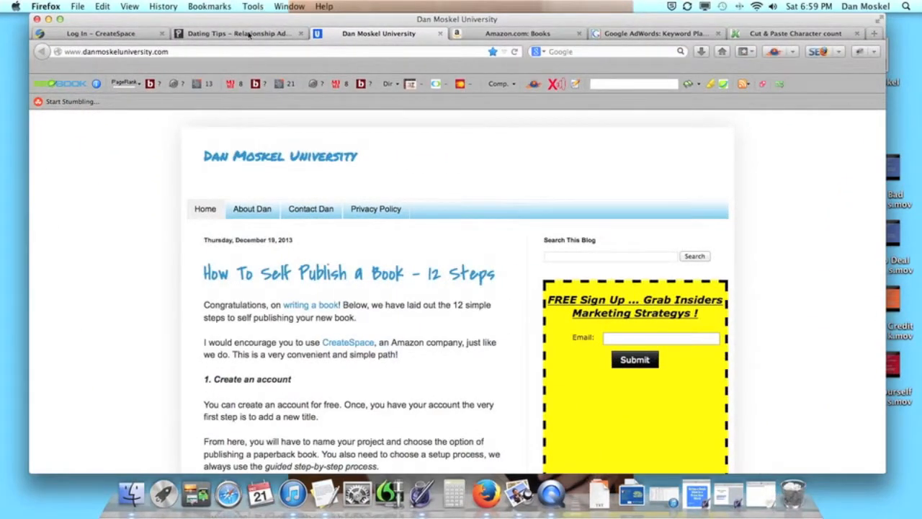
Step: Bring up the Dating Tips – Relationship Advice tab and focus its free report email field
click(238, 33)
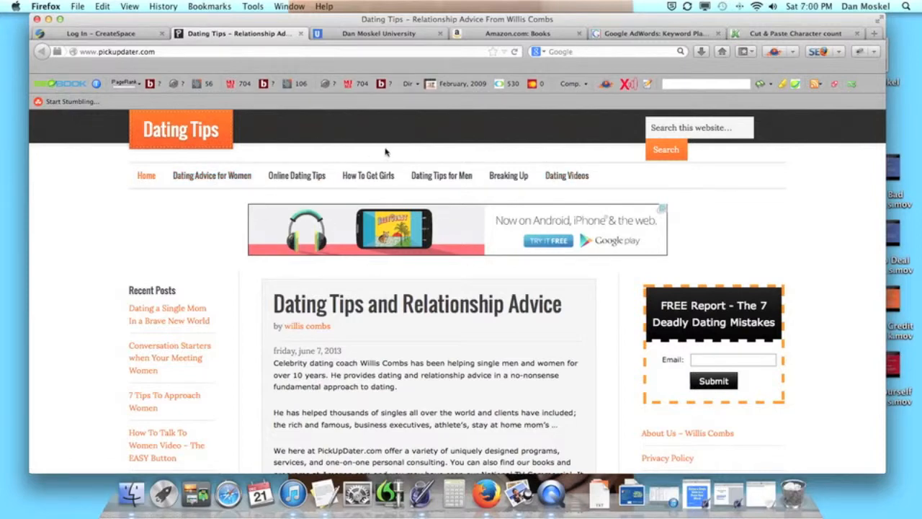
mouse_move(365, 166)
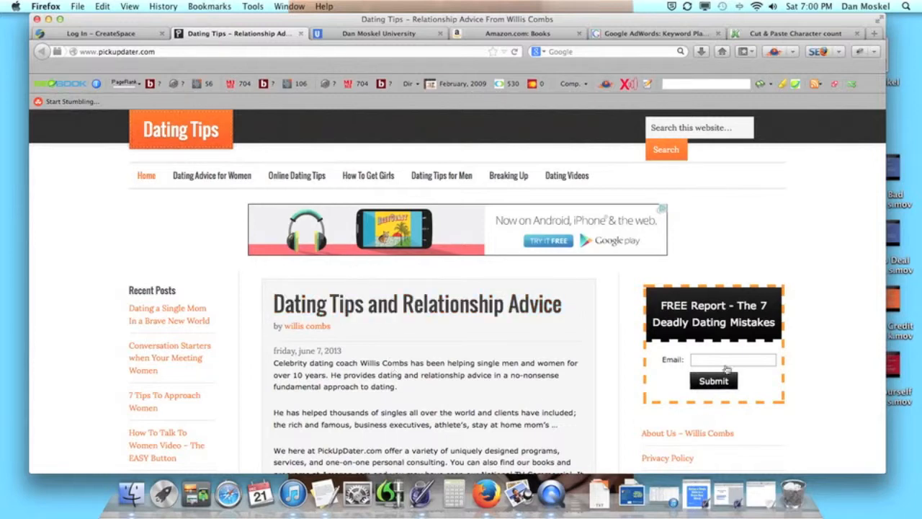
click(733, 360)
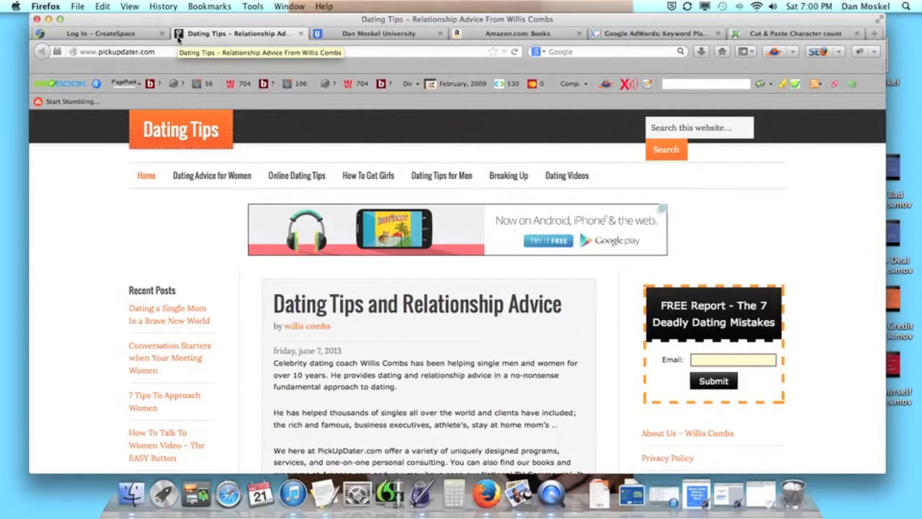
click(733, 360)
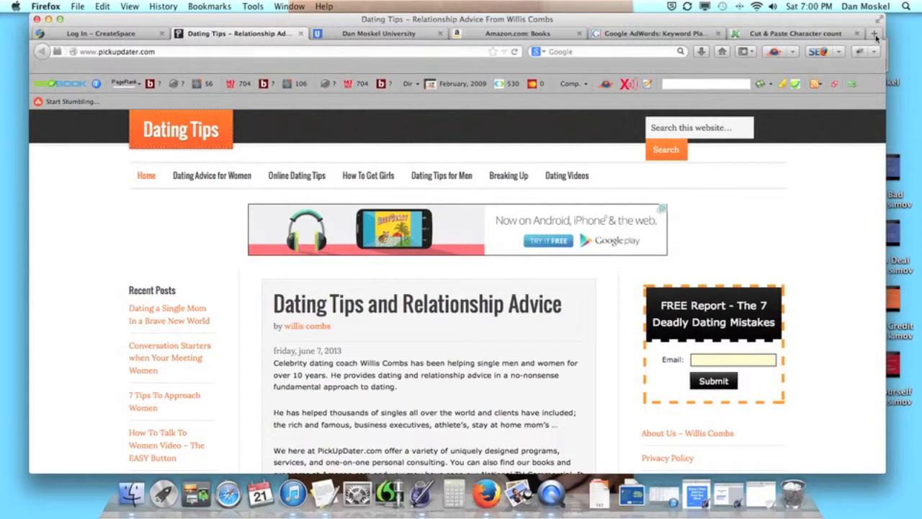
Step: Open the StudioPress Genesis Framework page and its premium themes shop, then view Amazon's book results
click(874, 33)
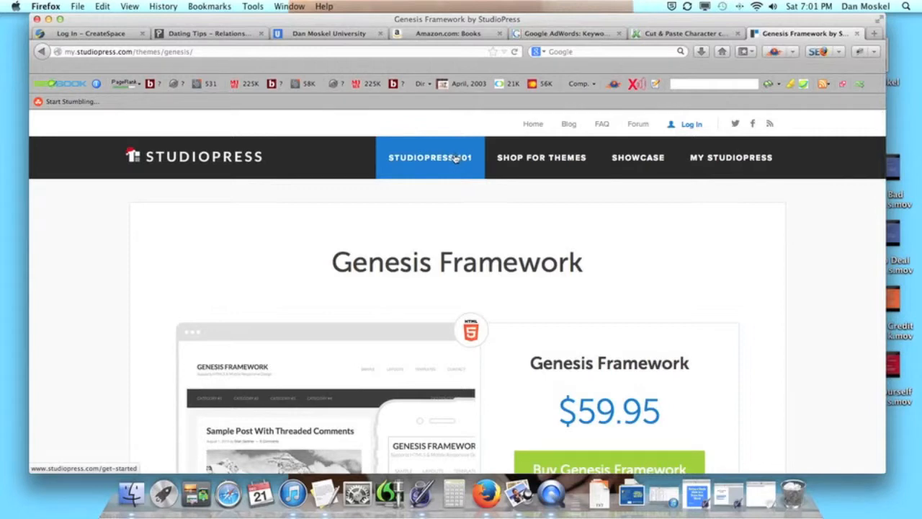
click(541, 157)
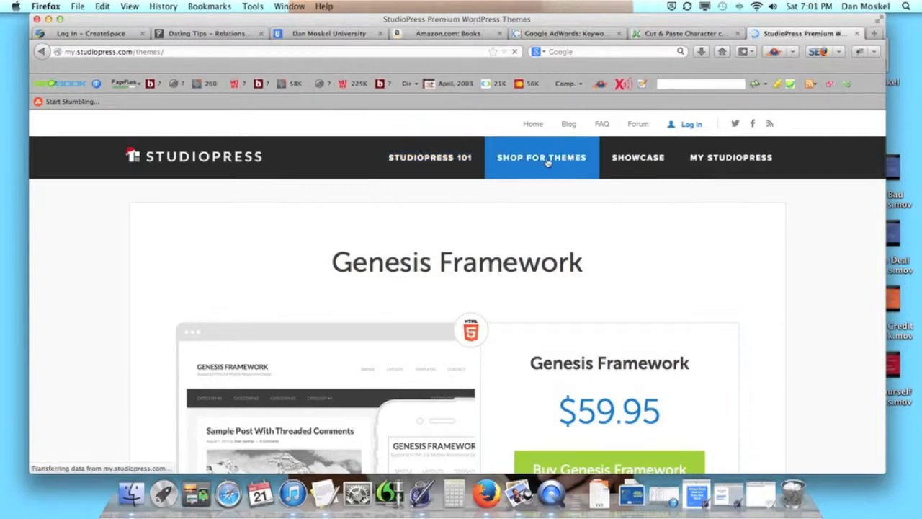
click(541, 157)
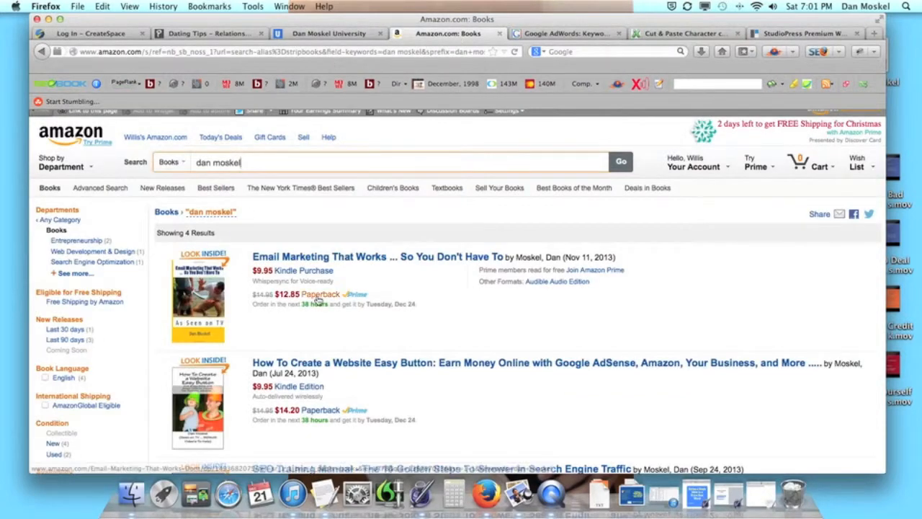
Step: Scroll Amazon's four Dan Moskel book results, then return to the 12-step self-publishing blog
scroll(down, 3)
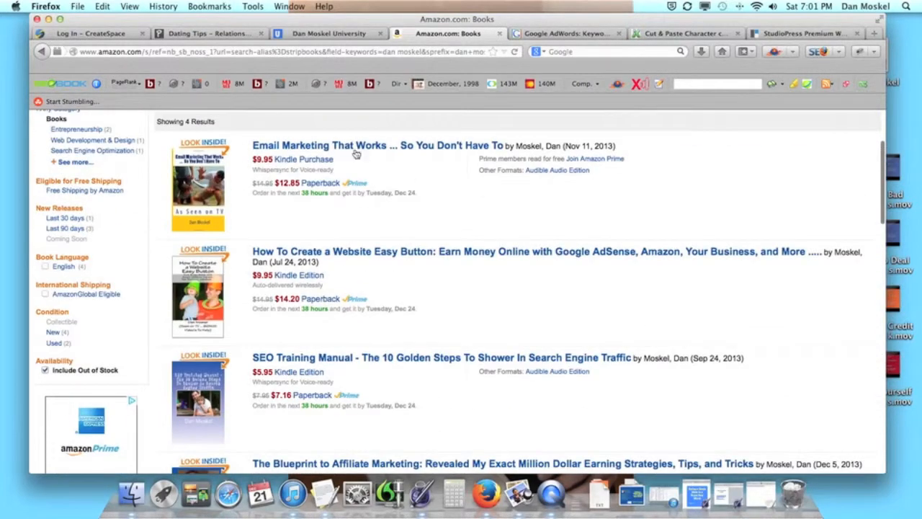
scroll(down, 3)
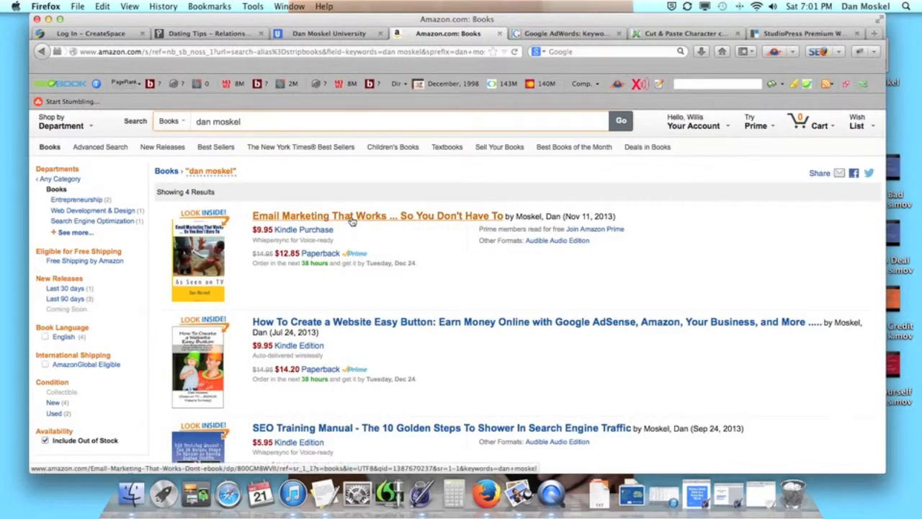
mouse_move(409, 167)
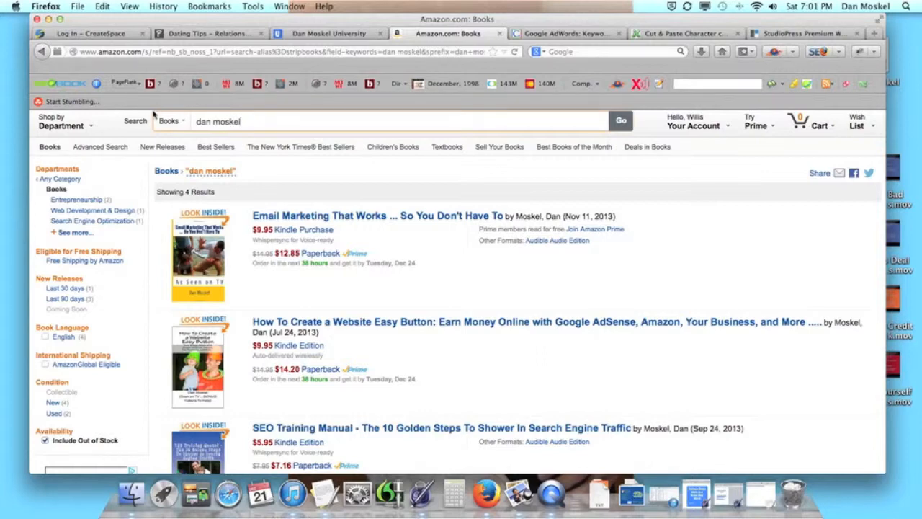
click(328, 34)
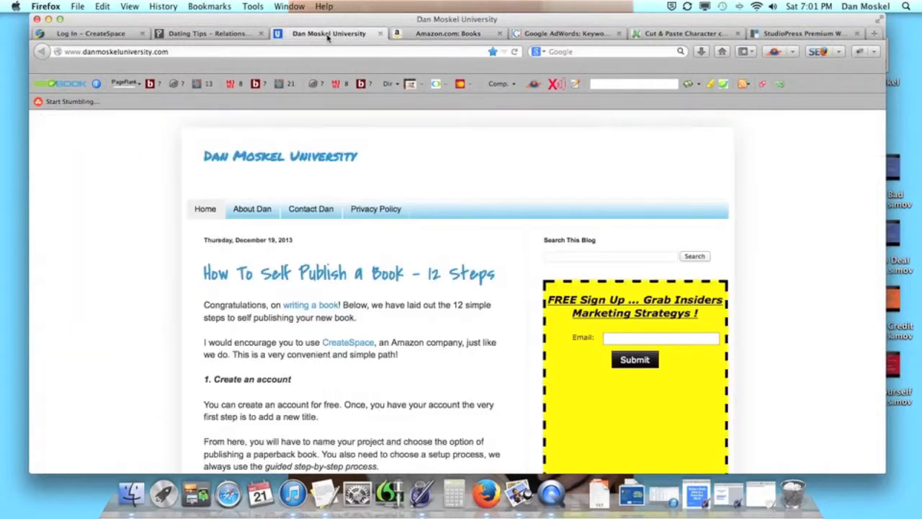
scroll(down, 3)
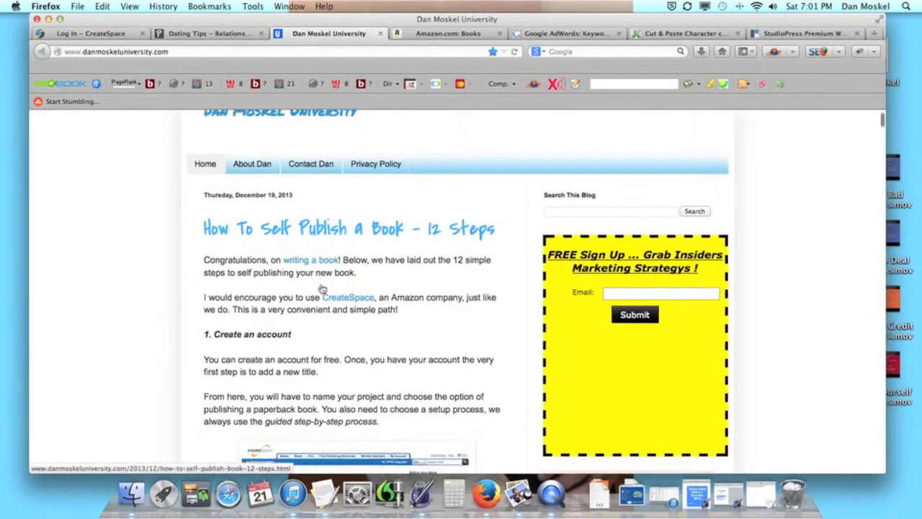
scroll(down, 3)
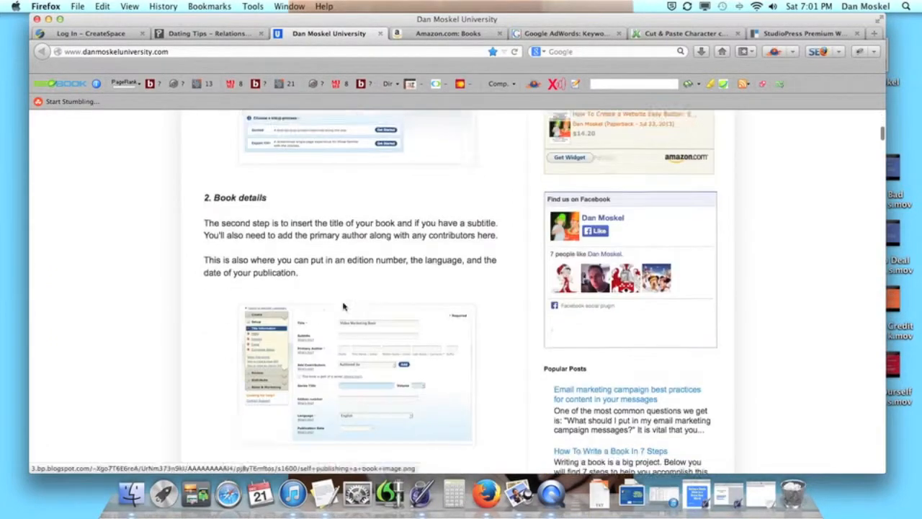
scroll(down, 3)
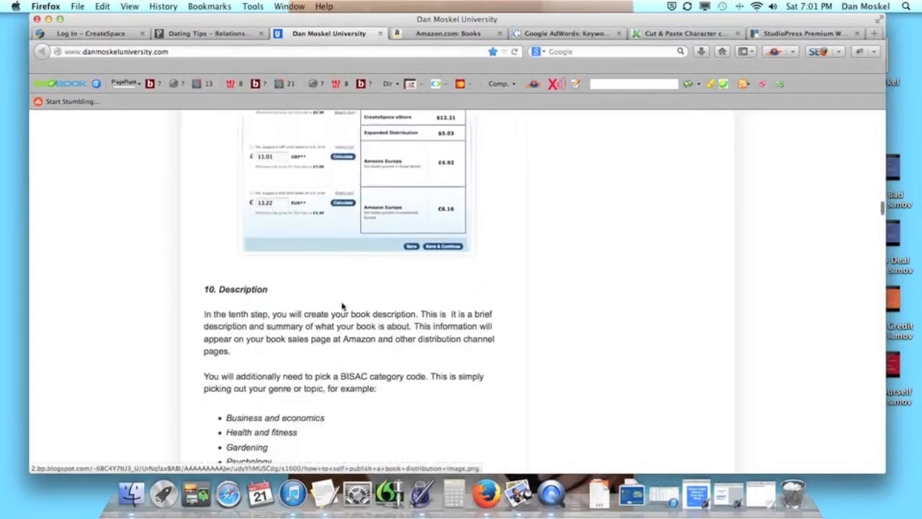
scroll(down, 3)
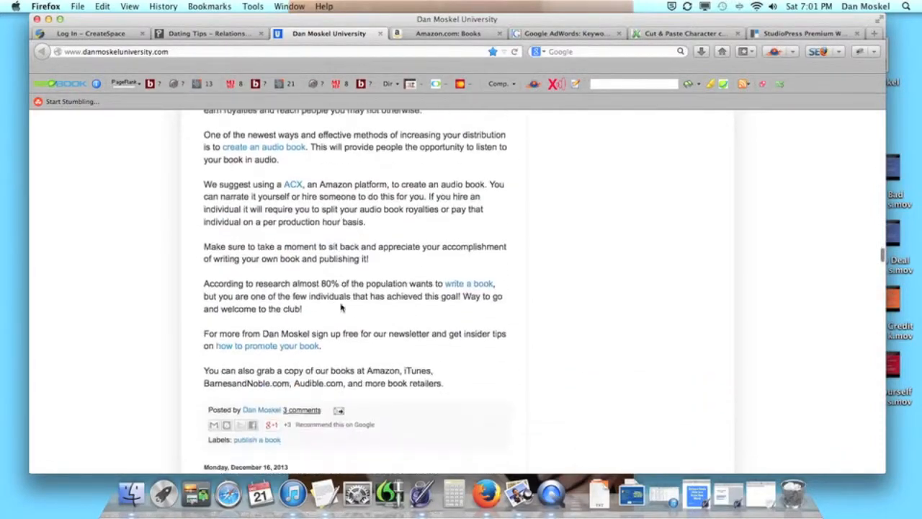
scroll(up, 3)
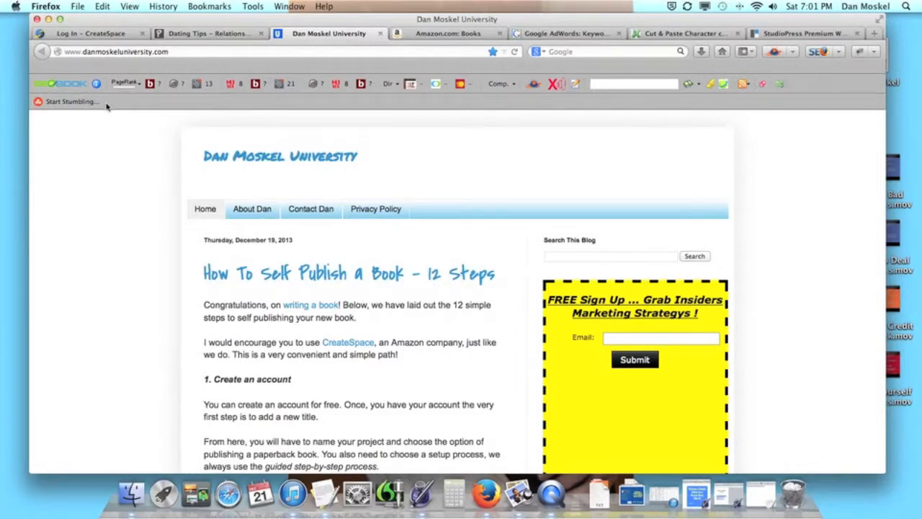
mouse_move(110, 110)
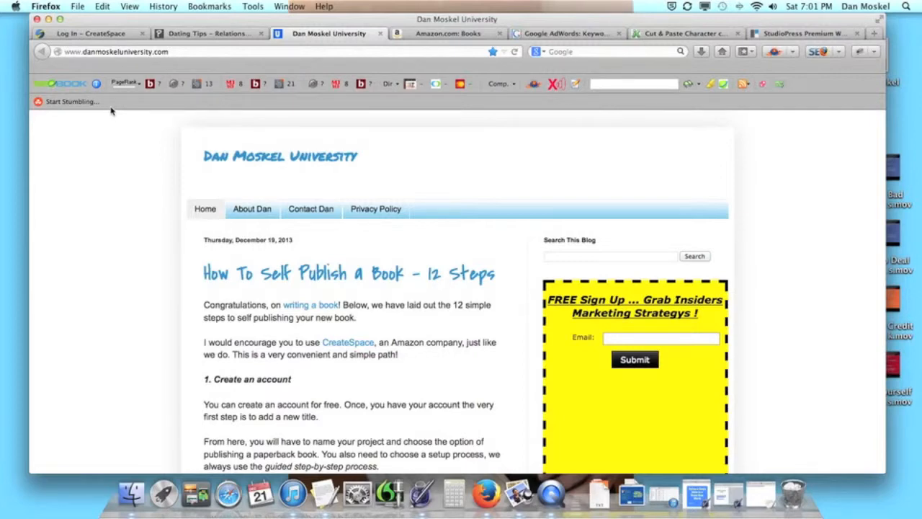
mouse_move(121, 116)
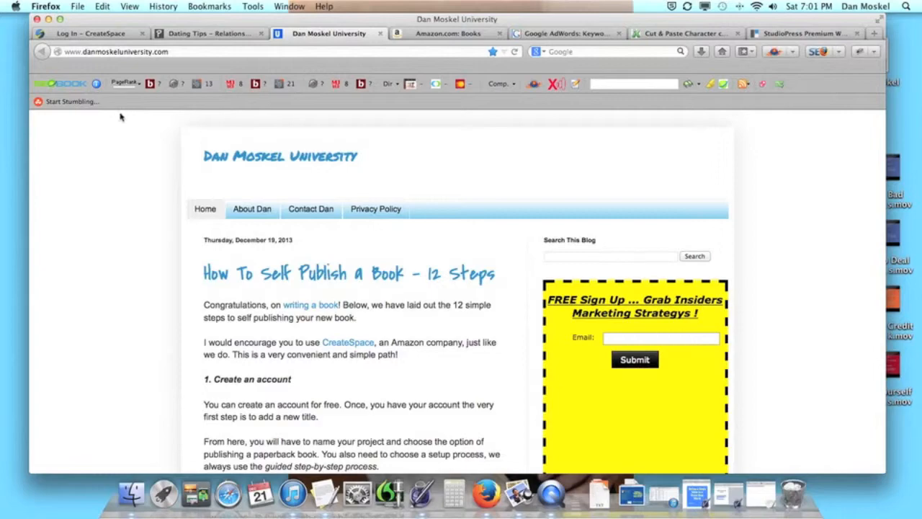